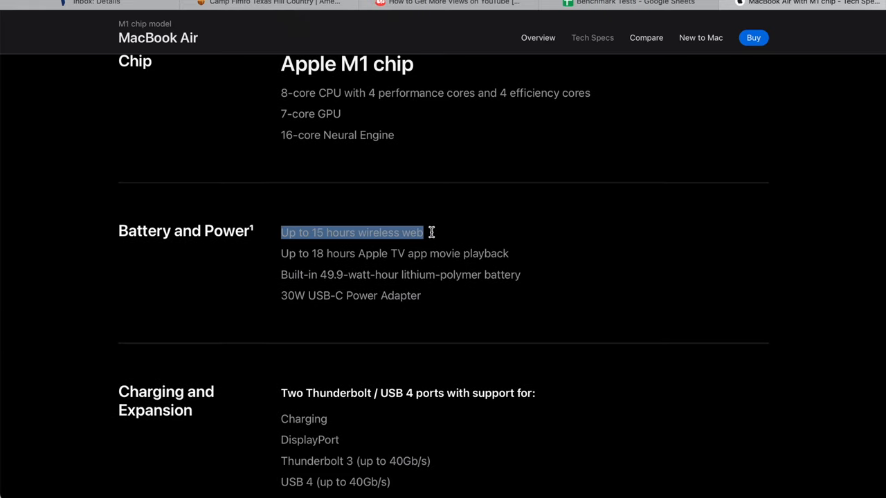
pyautogui.moveTo(257, 222)
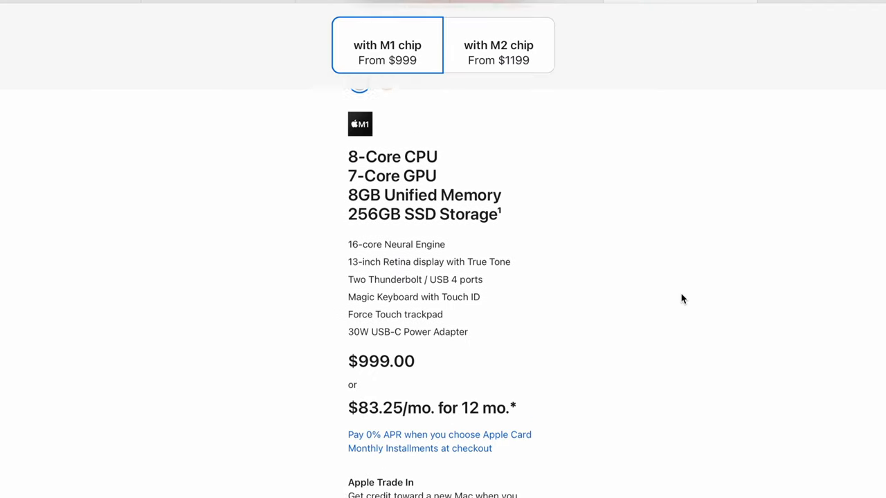
# Step: Highlight the $999.00 price of the 8GB/256GB M1 MacBook Air
pyautogui.scroll(-3)
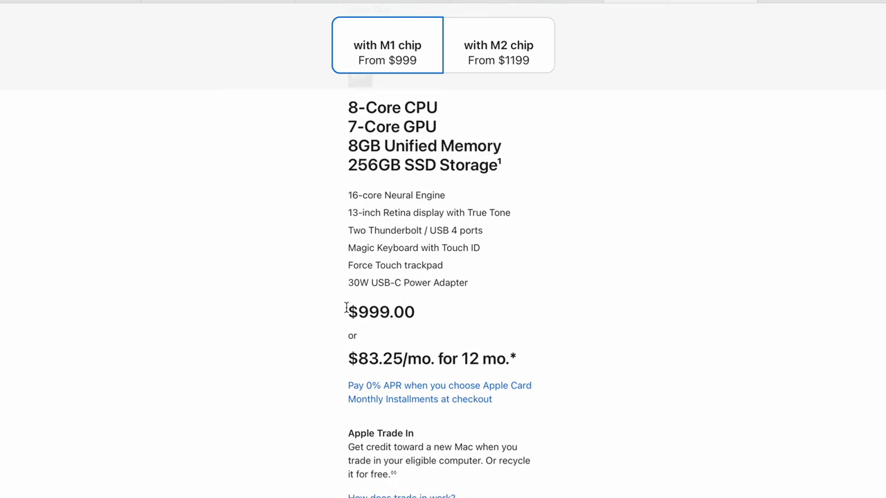
pyautogui.doubleClick(381, 311)
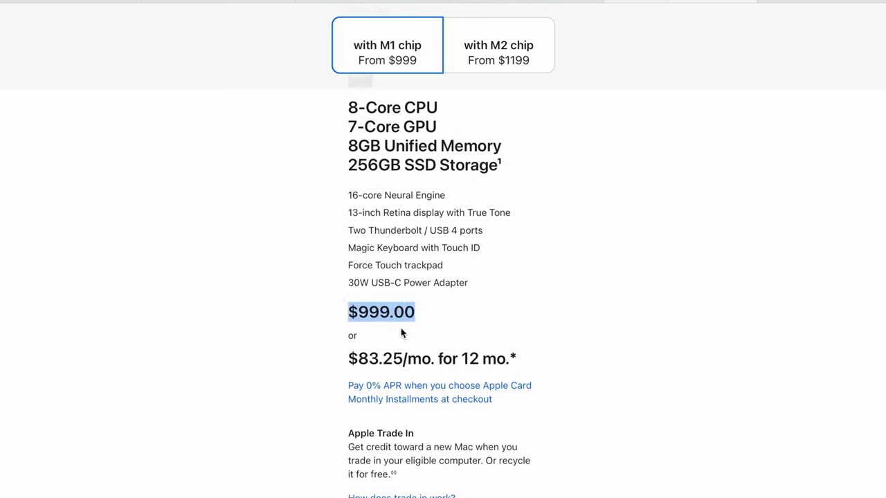
pyautogui.moveTo(327, 316)
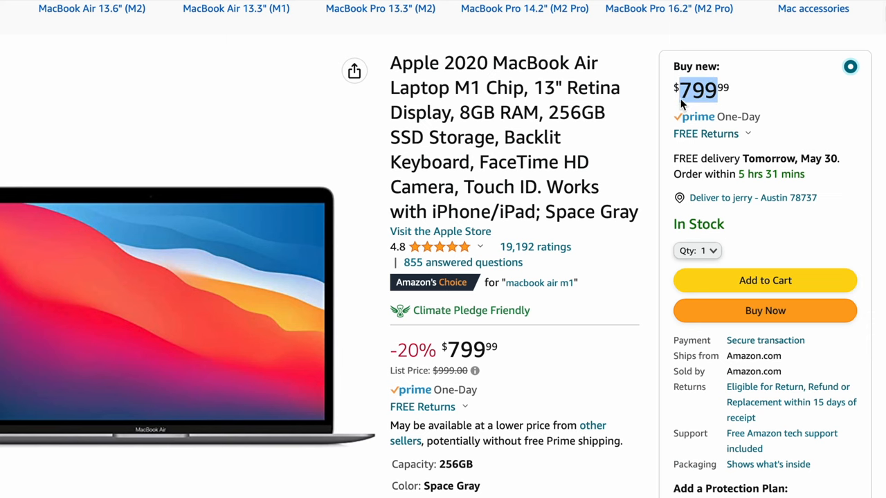
# Step: Scroll the Amazon listing past the $799.99 price and colour options to the $703.99 used offer
pyautogui.scroll(-3)
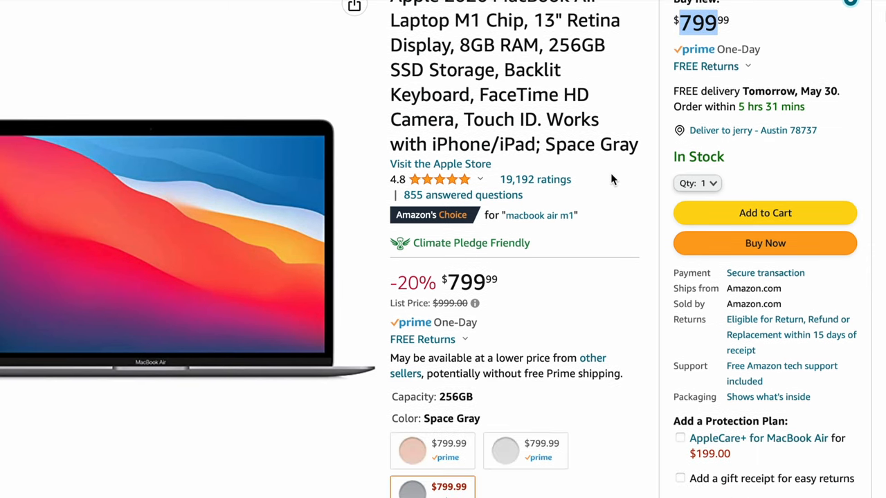
pyautogui.scroll(-3)
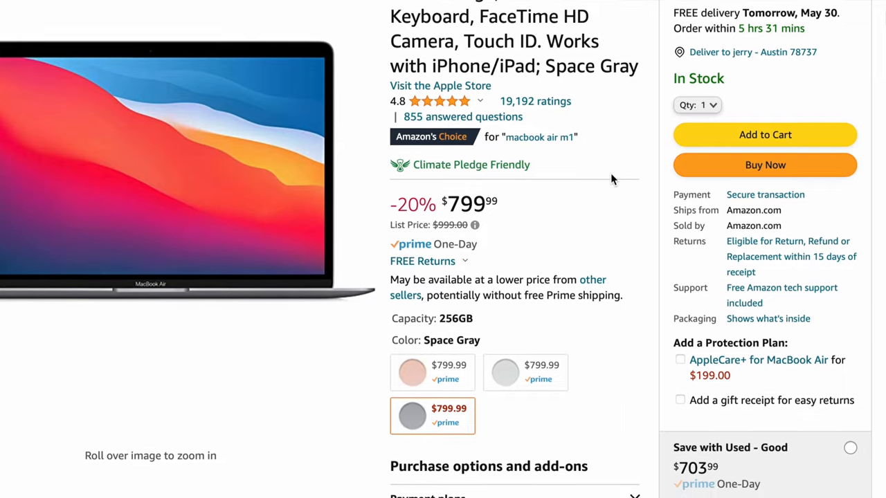
pyautogui.scroll(-3)
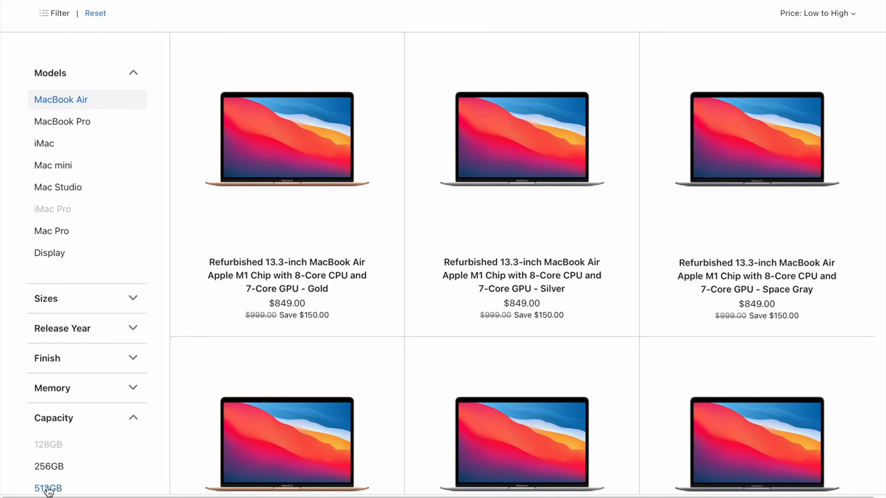
# Step: Open the refurbished Gold M1 MacBook Air and highlight its $1,019.00 price
pyautogui.click(48, 488)
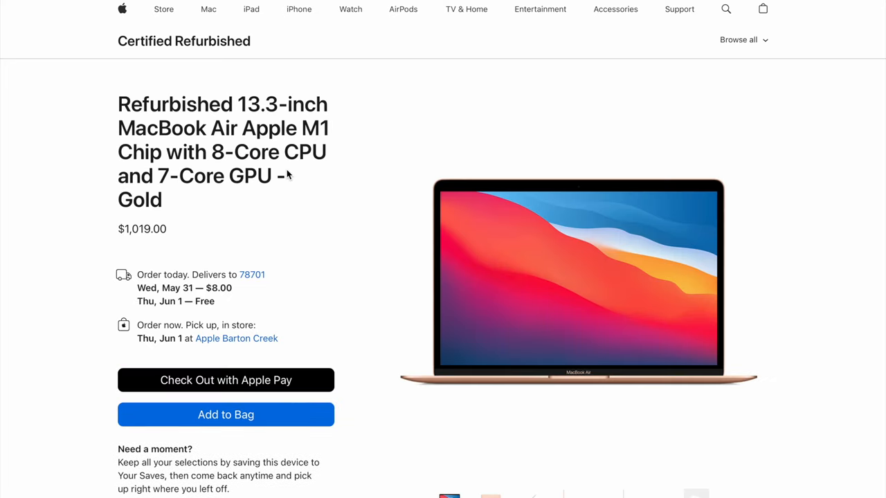
pyautogui.doubleClick(142, 229)
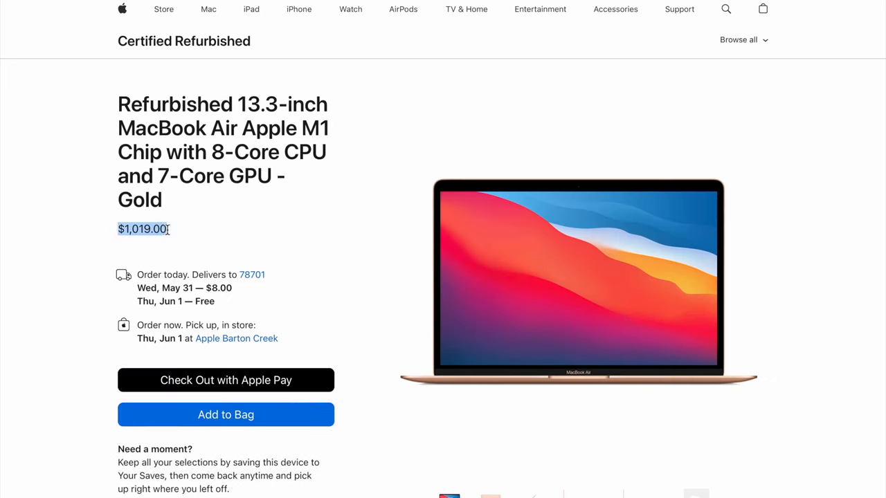
pyautogui.scroll(-3)
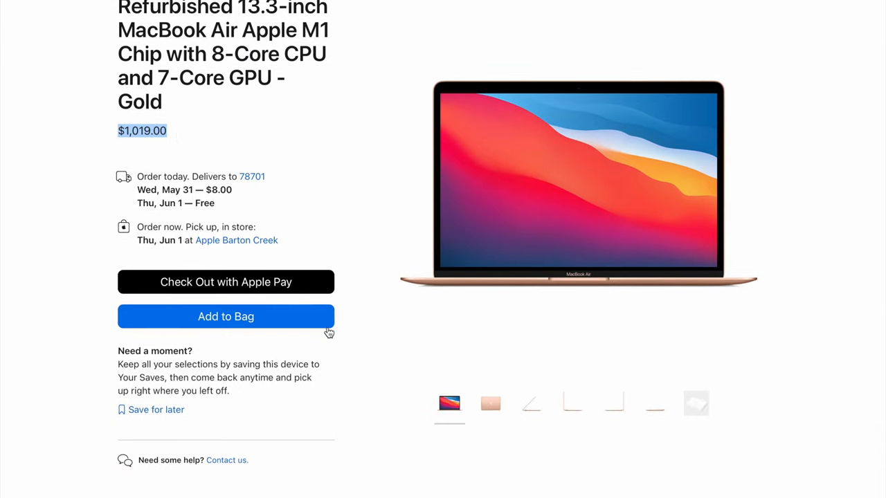
pyautogui.scroll(-3)
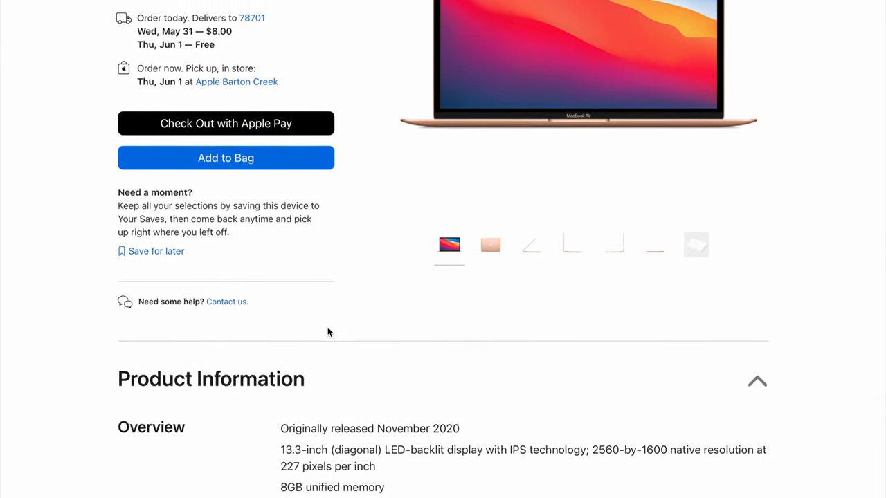
# Step: Search the YouTube channel for 'refurbished' videos
pyautogui.scroll(-3)
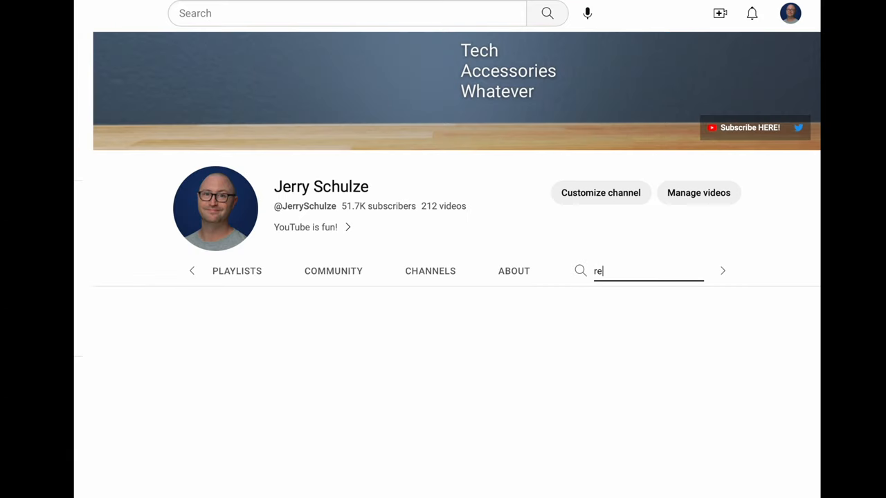
pyautogui.write('furbished')
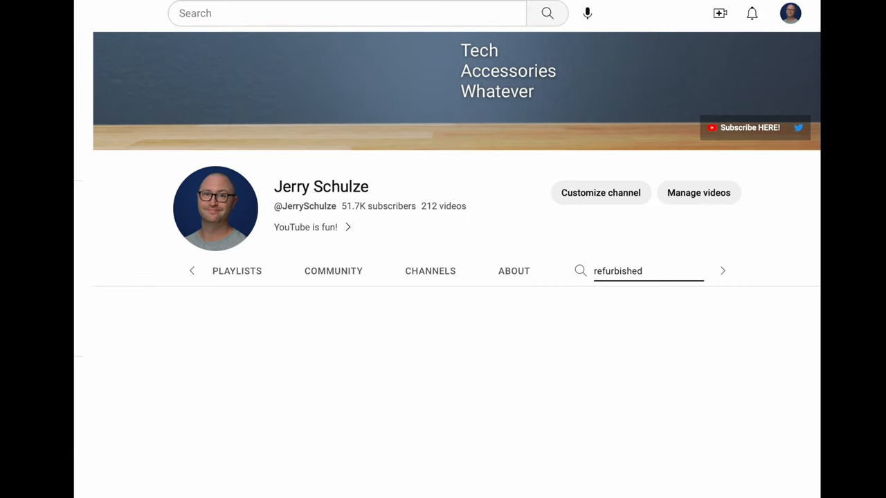
pyautogui.press('Return')
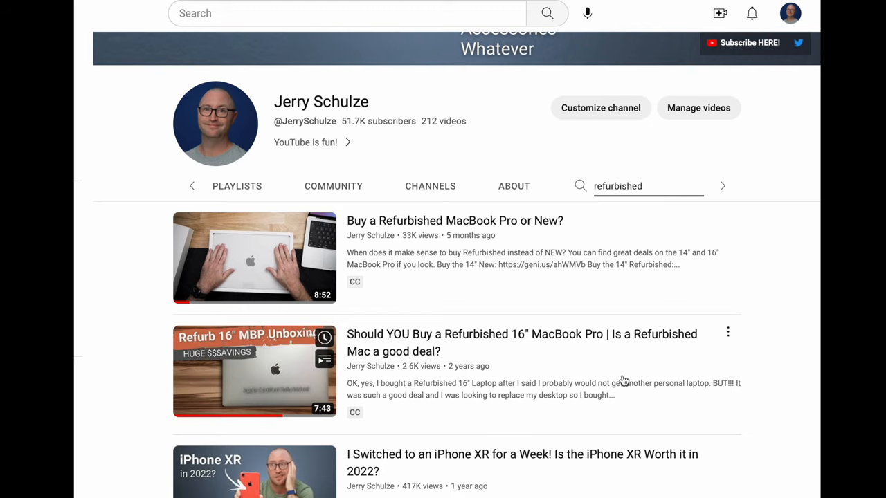